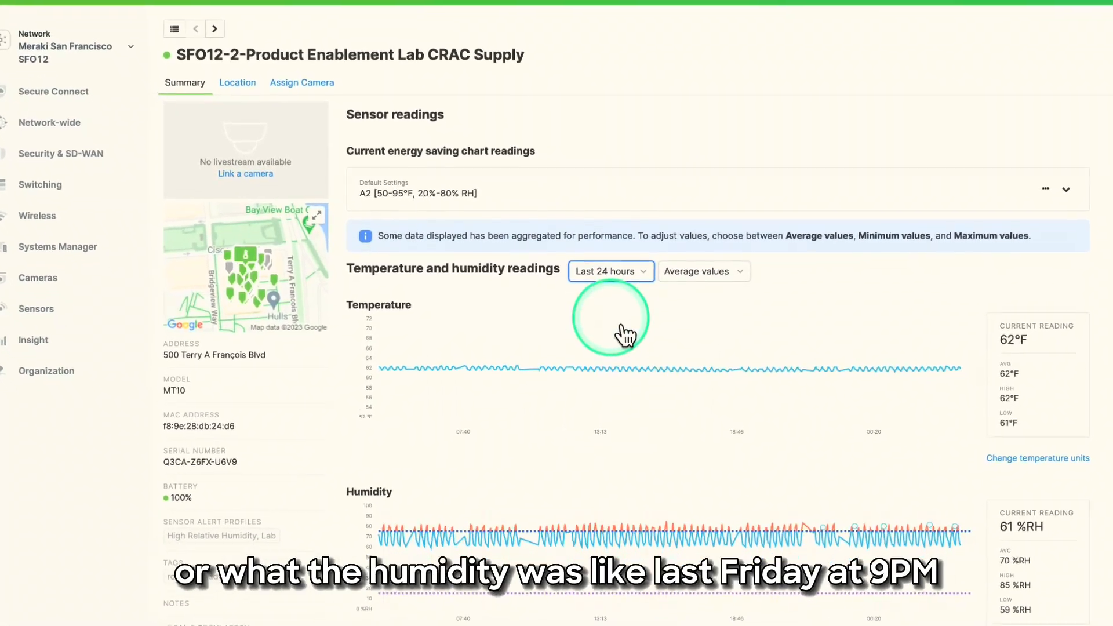
# Step: Show the Sensors list for the Walk-In Freezer network
pyautogui.click(608, 270)
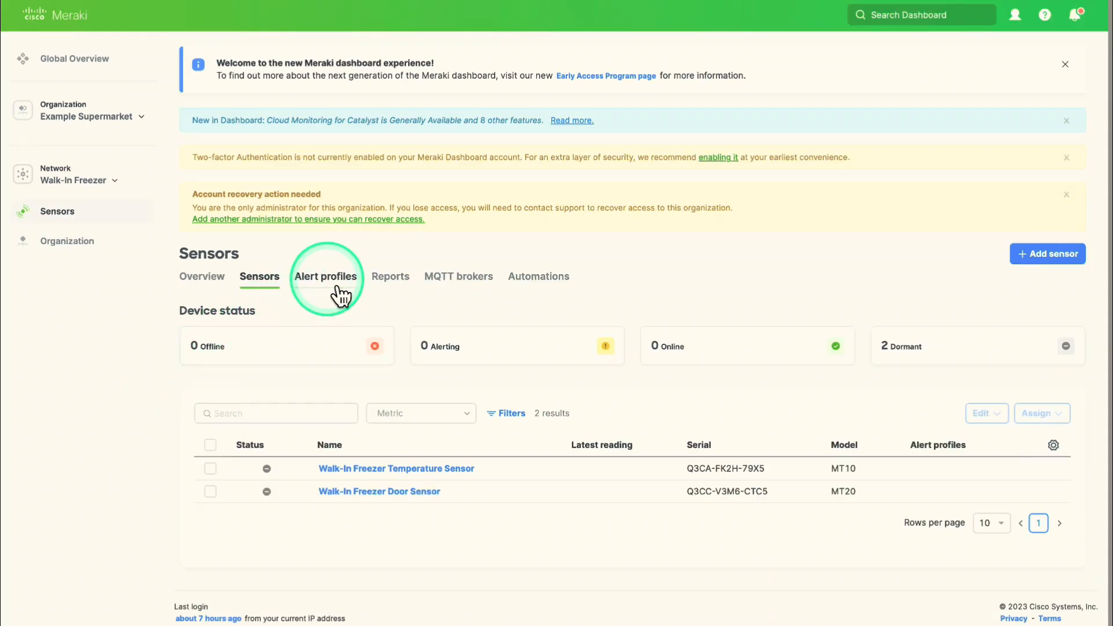
# Step: Create a new sensor alert profile named 'CLOSE THE DOOR!' with Scheduled alerting
pyautogui.click(326, 276)
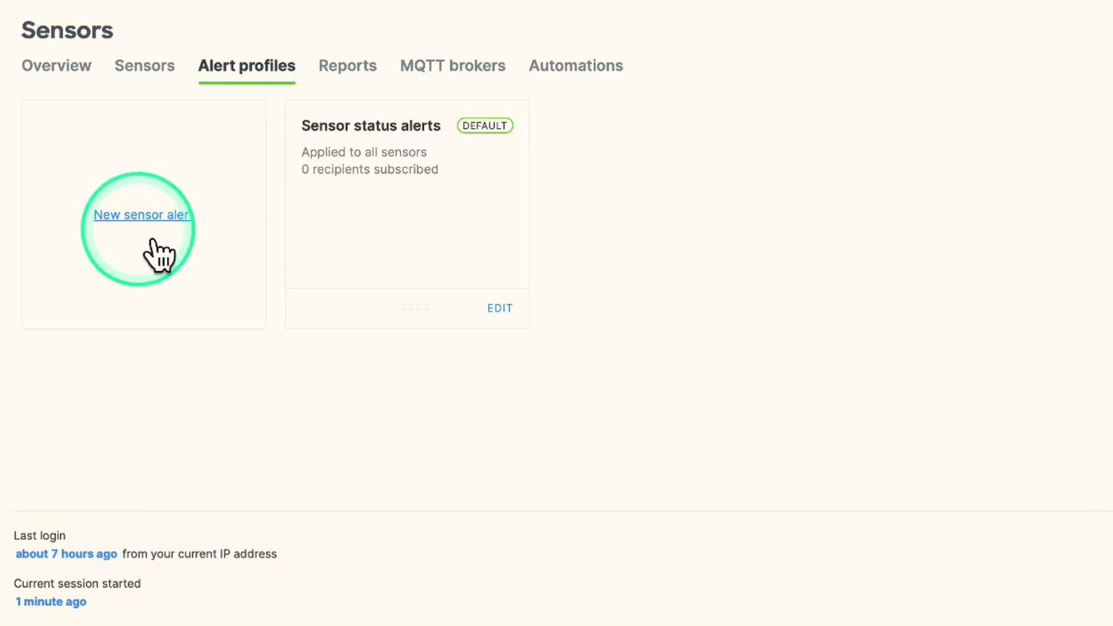
pyautogui.click(141, 215)
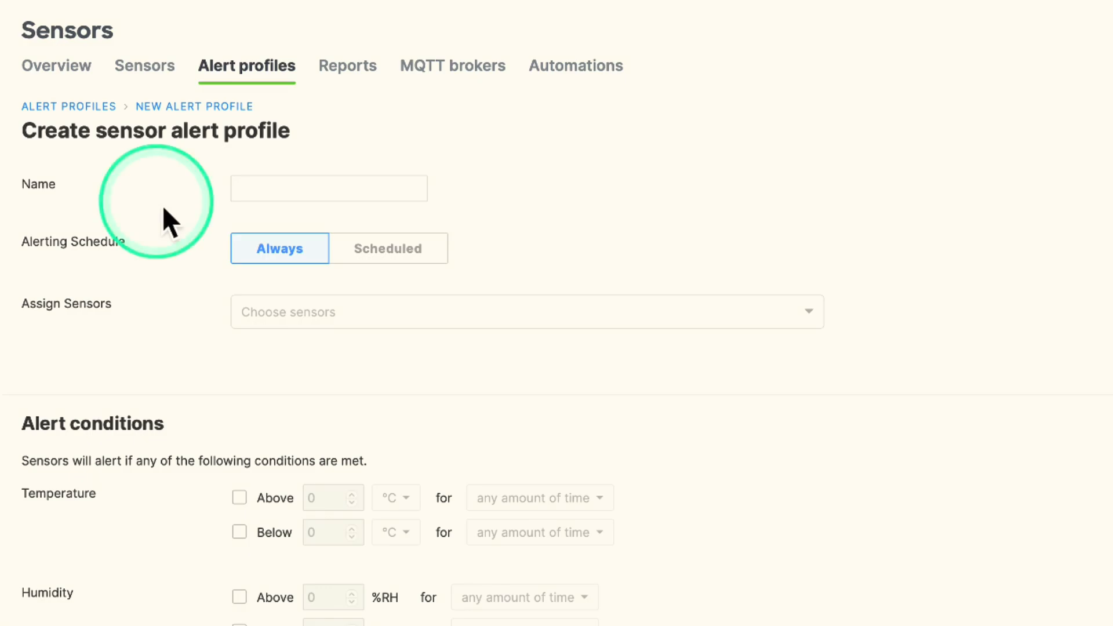
pyautogui.moveTo(206, 227)
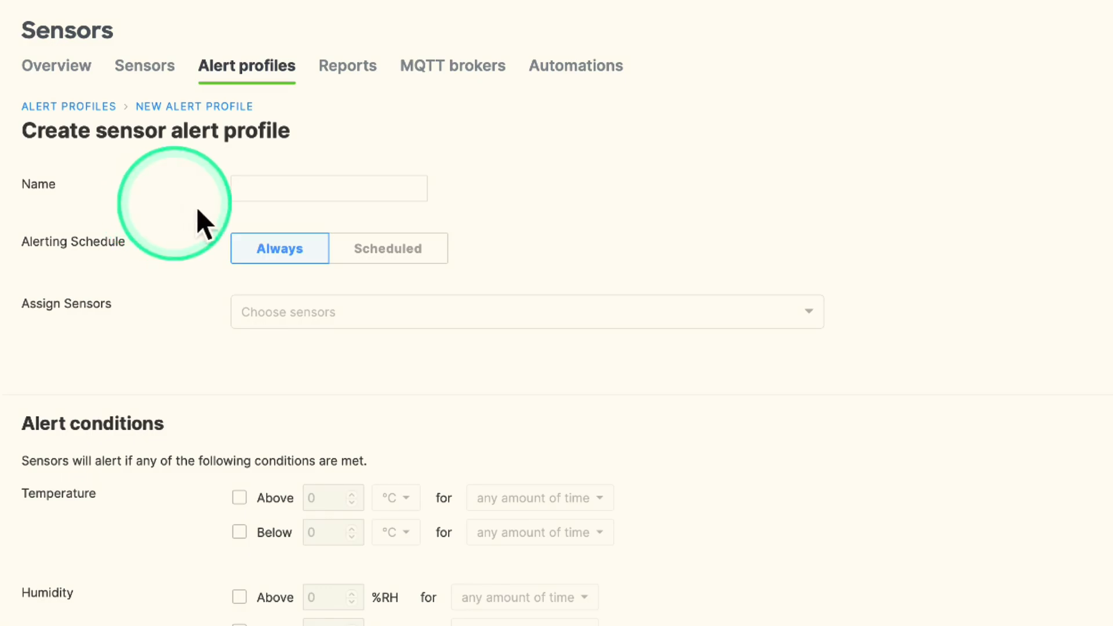
pyautogui.write('CLOSE')
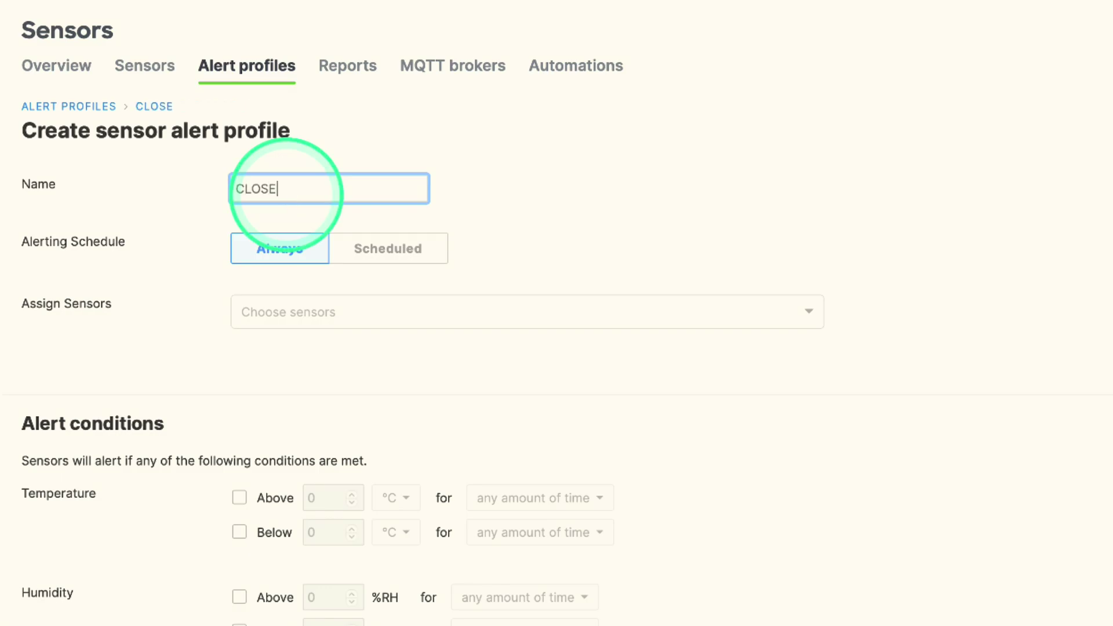
pyautogui.write('THE DOOR!')
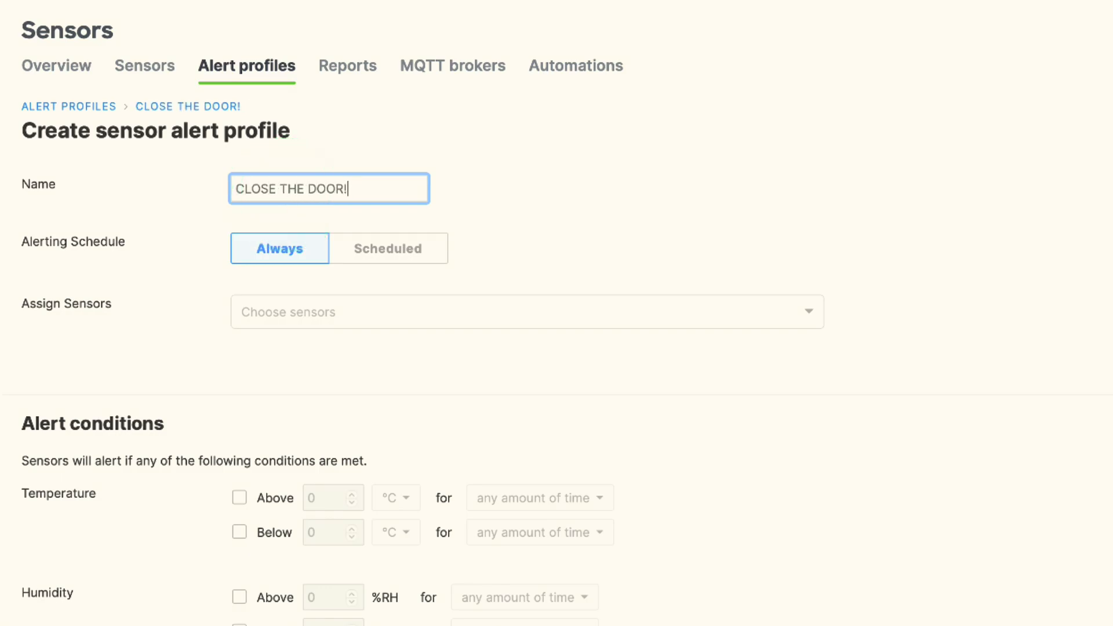
pyautogui.click(388, 248)
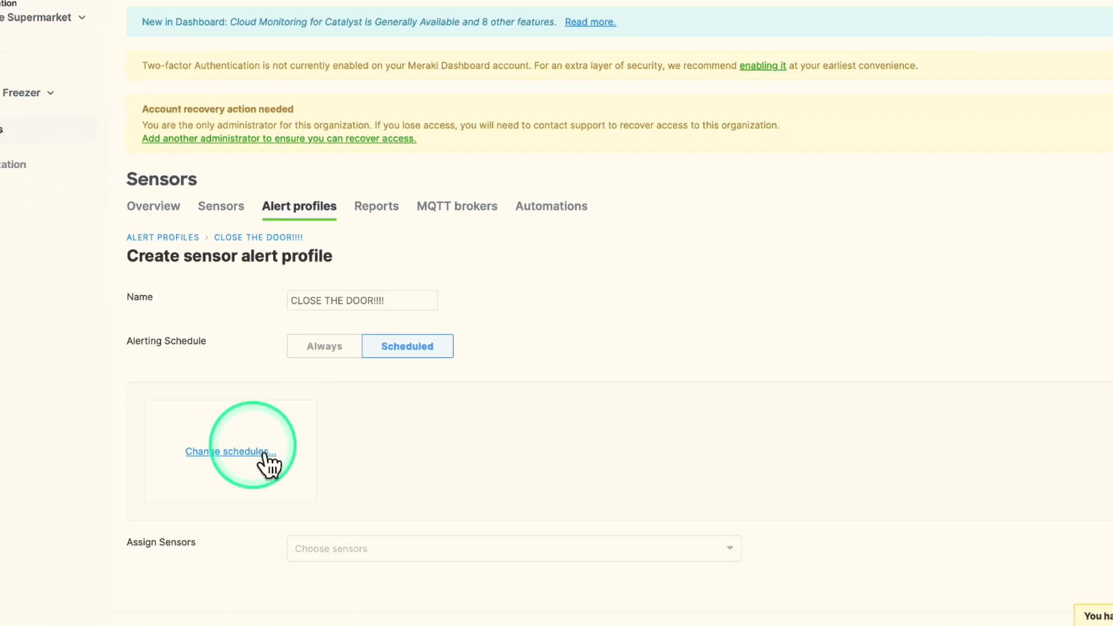
# Step: Add a 'Supermarket Hours' schedule covering every day including Sunday, 7:30–23:00
pyautogui.click(230, 451)
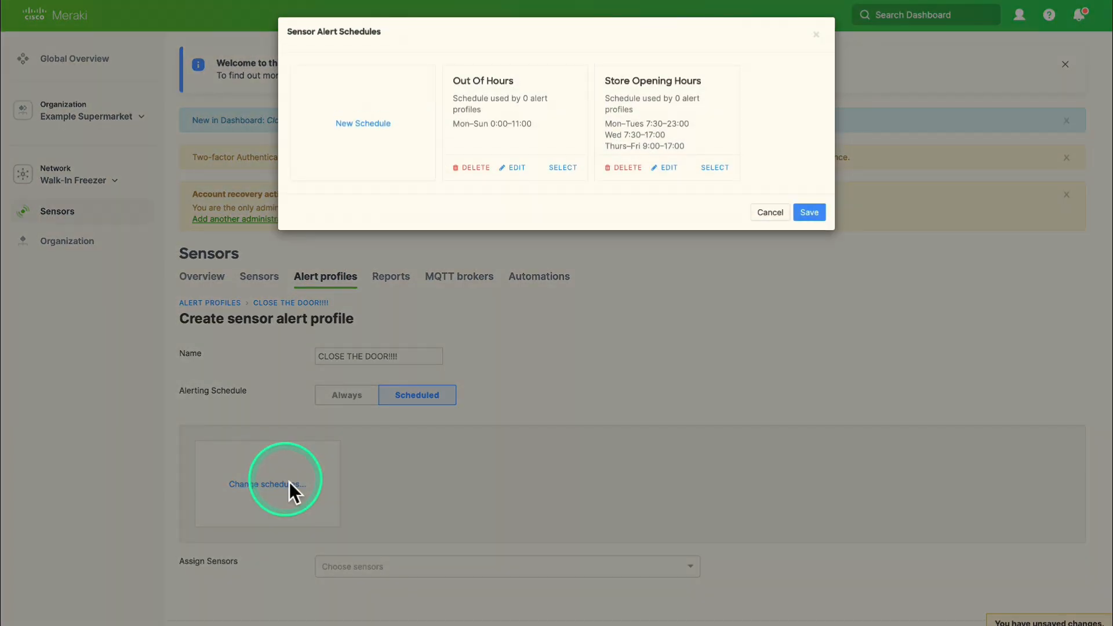
pyautogui.moveTo(609, 151)
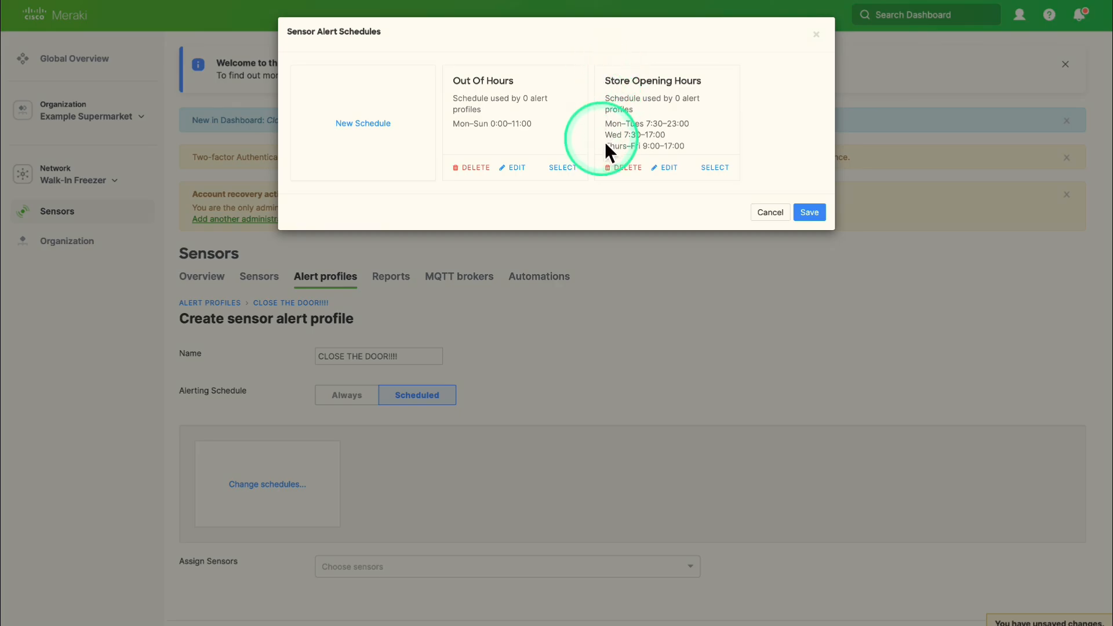
pyautogui.moveTo(656, 100)
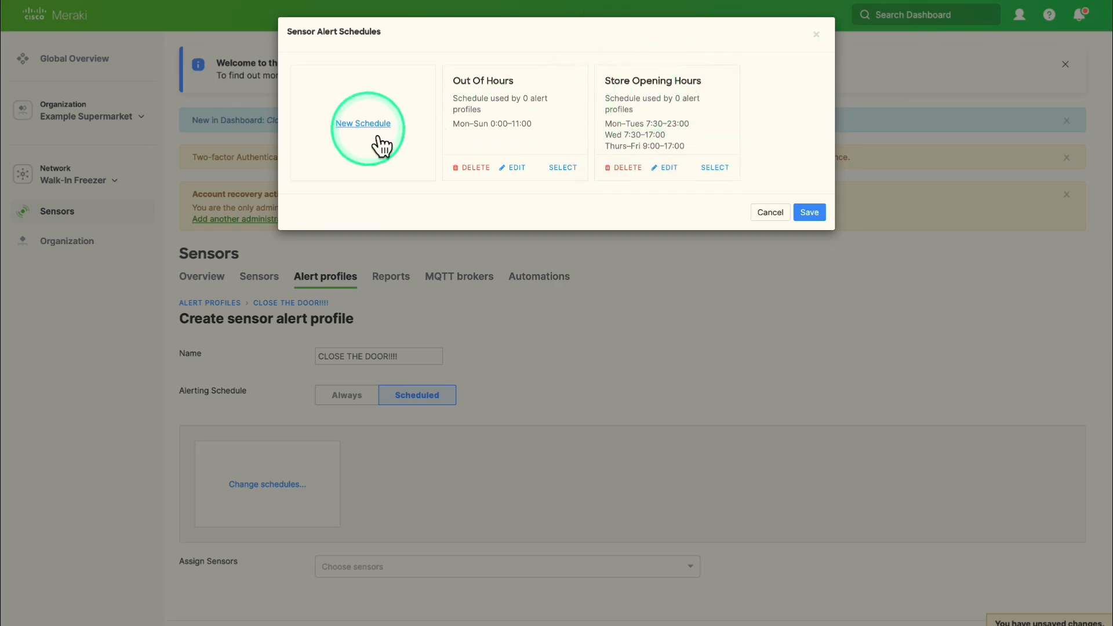
pyautogui.click(363, 122)
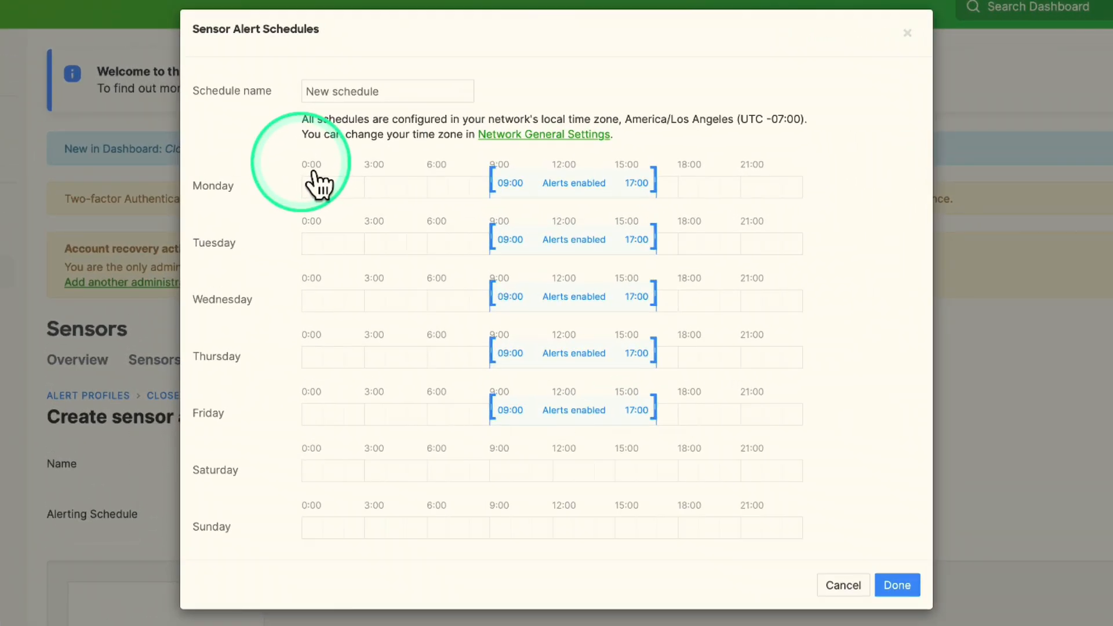
pyautogui.write('Supermarket')
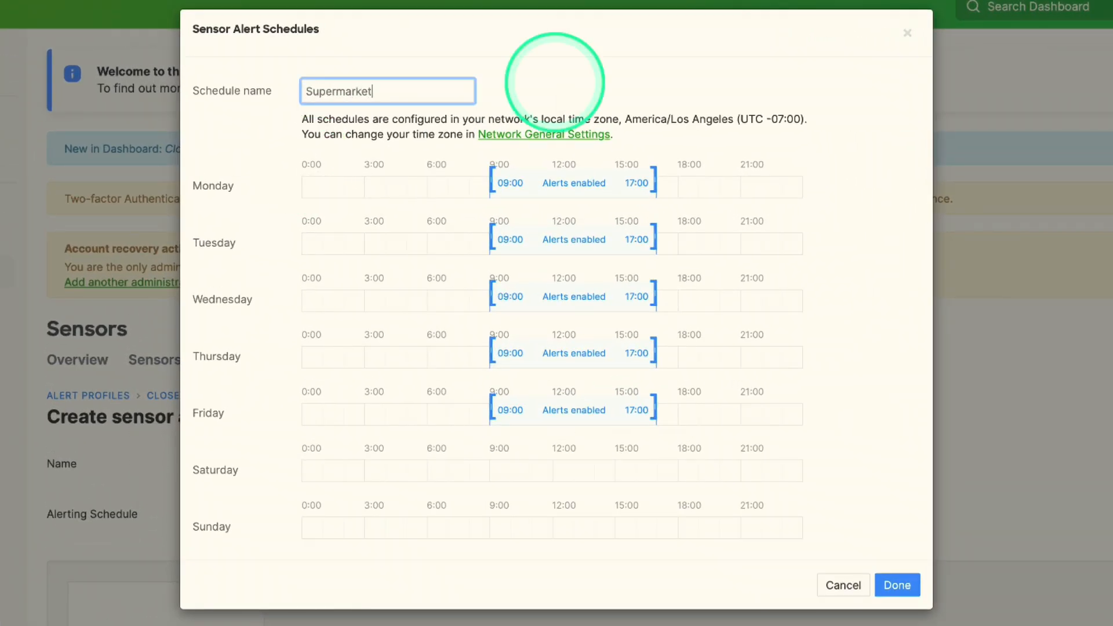
pyautogui.write('Hours')
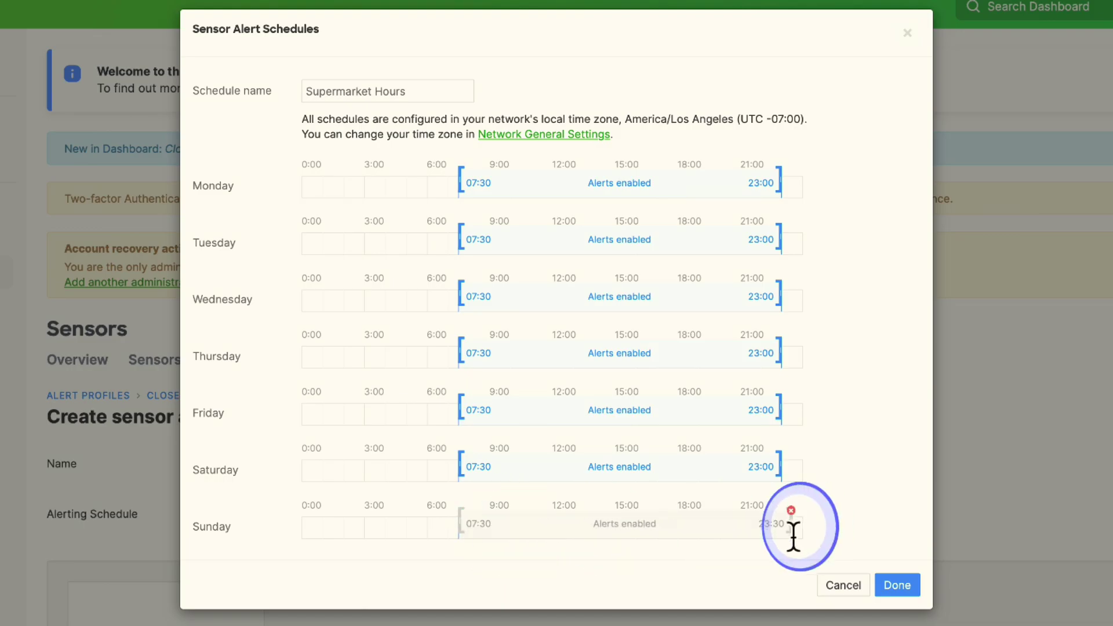
pyautogui.click(896, 584)
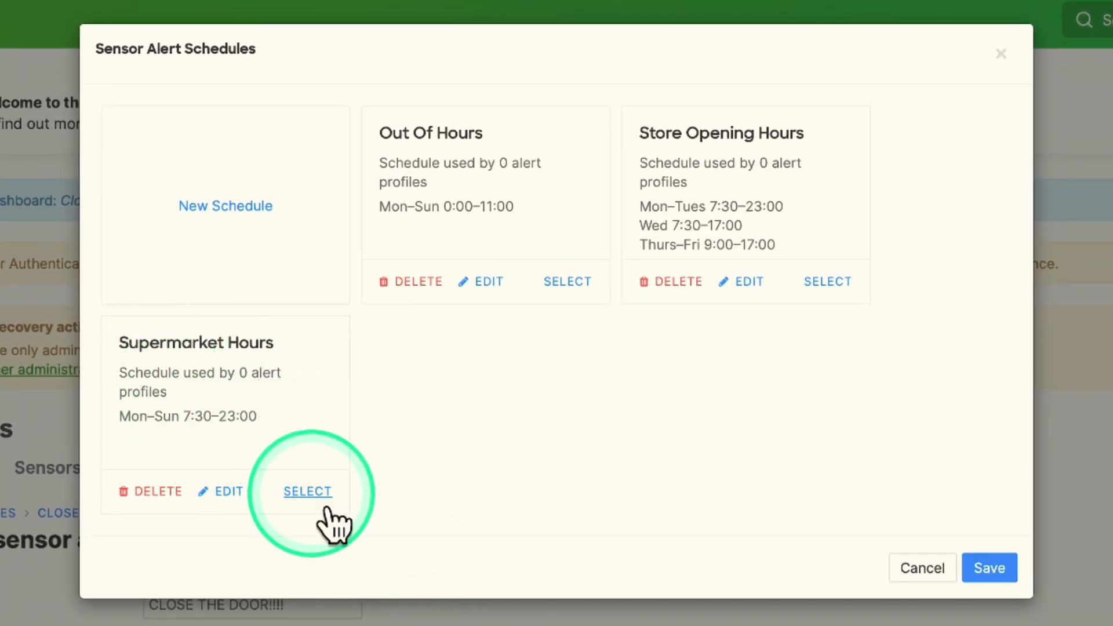
# Step: Select Supermarket Hours as the profile's schedule and save the choice
pyautogui.click(307, 491)
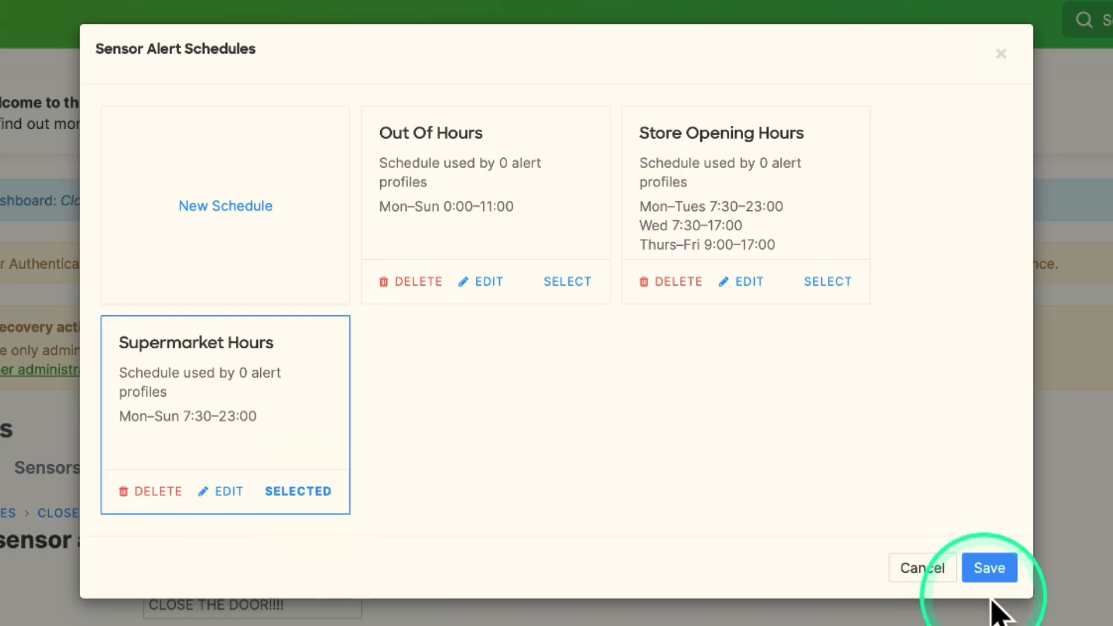
pyautogui.click(989, 568)
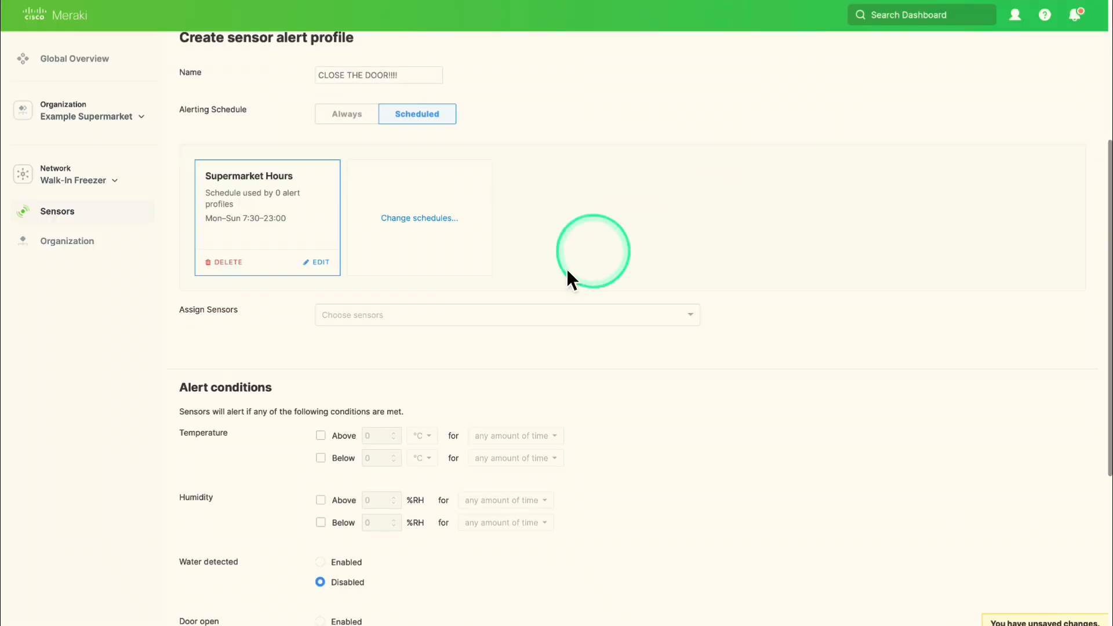
# Step: Assign the Walk-In Freezer Door Sensor and Temperature Sensor to the profile
pyautogui.click(507, 314)
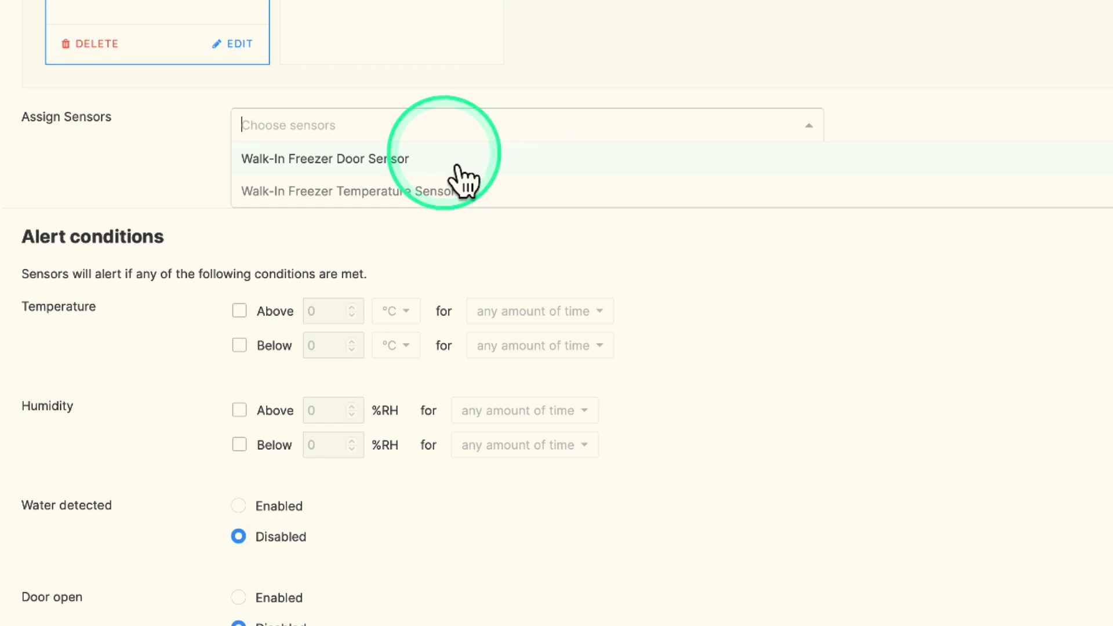
pyautogui.click(324, 159)
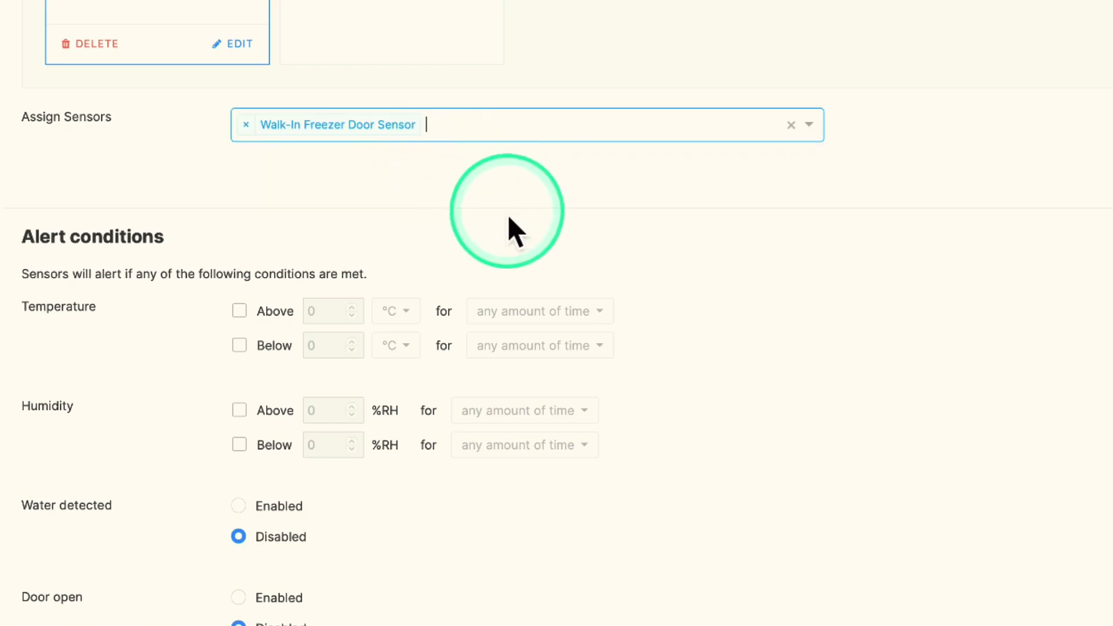
pyautogui.moveTo(469, 234)
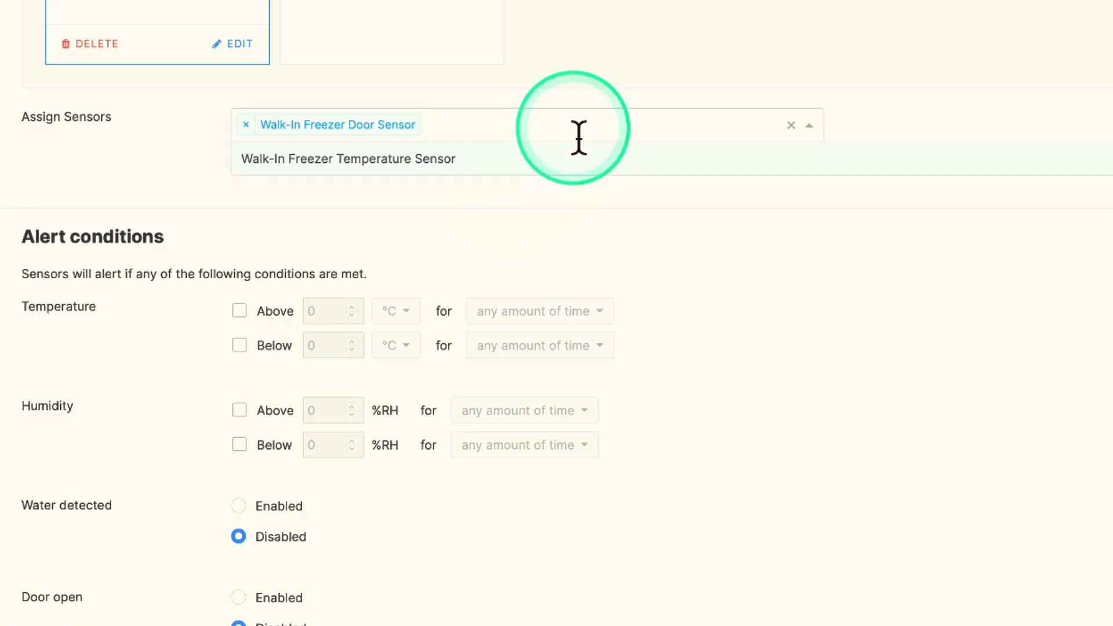
pyautogui.click(347, 159)
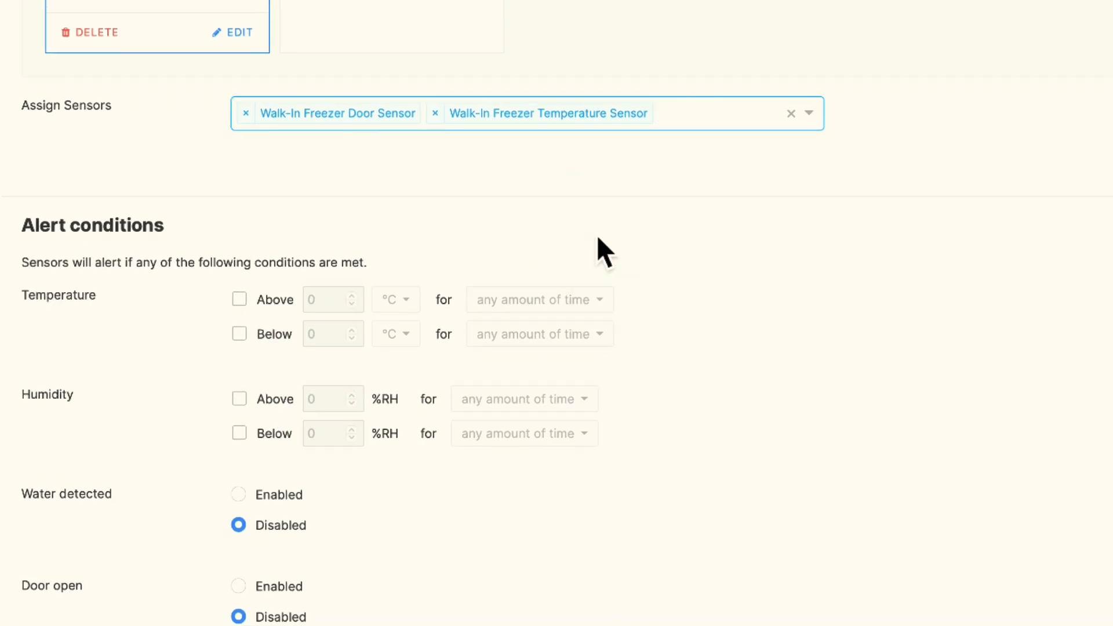
pyautogui.scroll(-3)
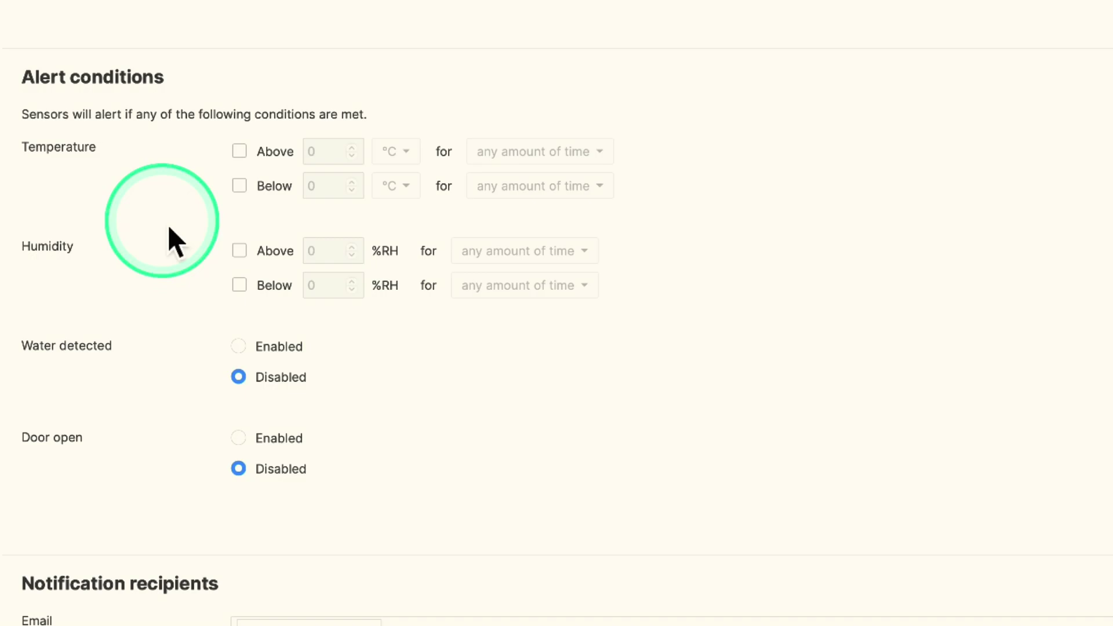
pyautogui.moveTo(245, 156)
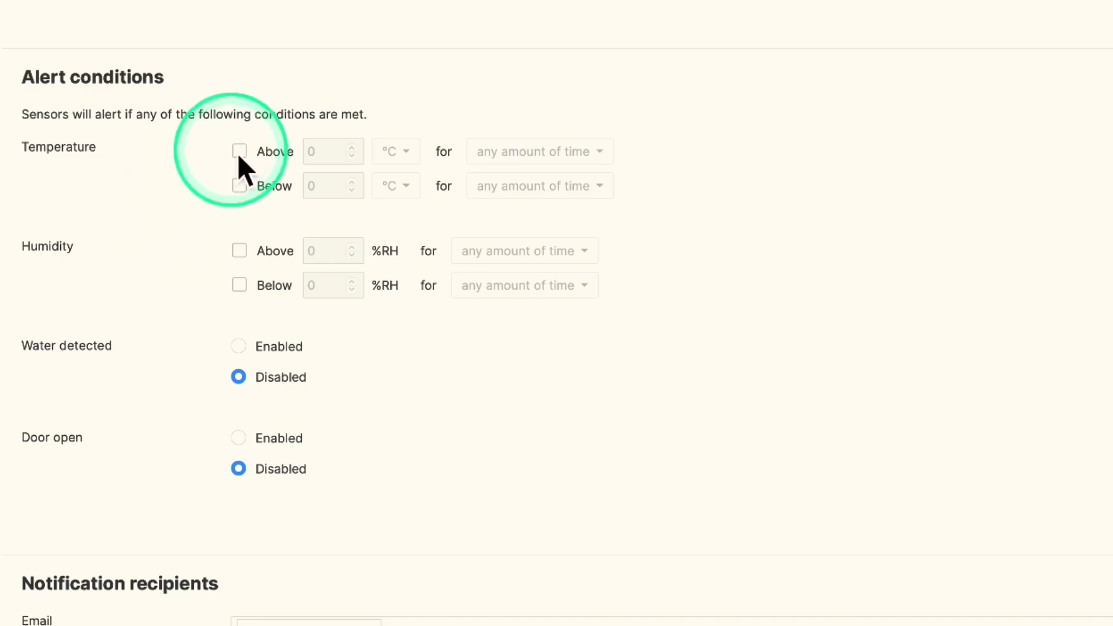
# Step: Alert on temperature above 5°C and humidity above 65%RH sustained for 2 minutes
pyautogui.click(238, 151)
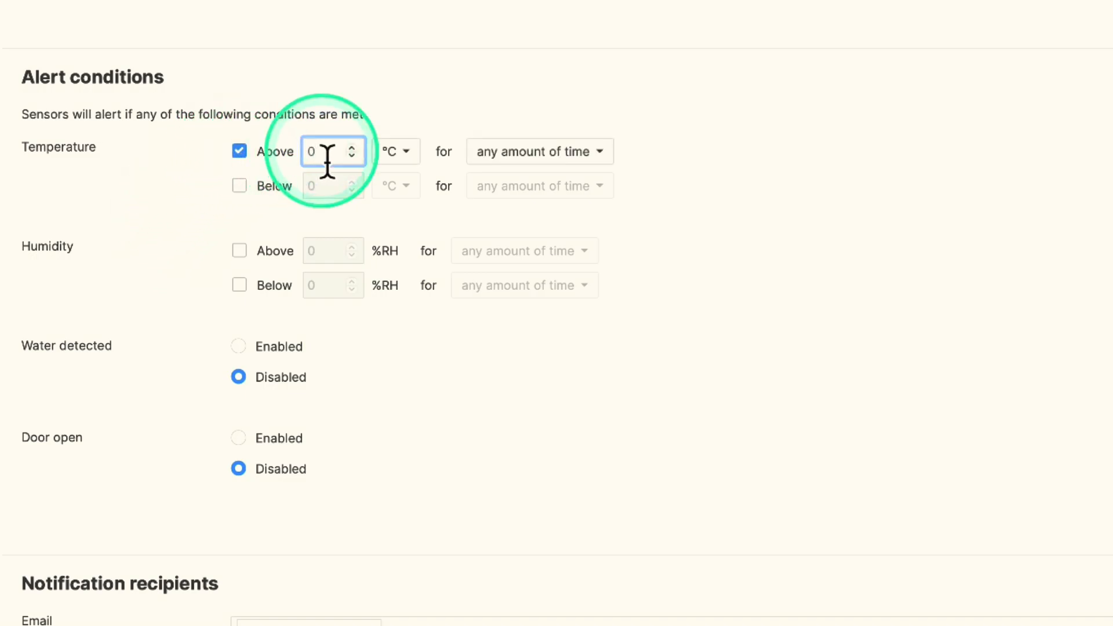
pyautogui.write('5')
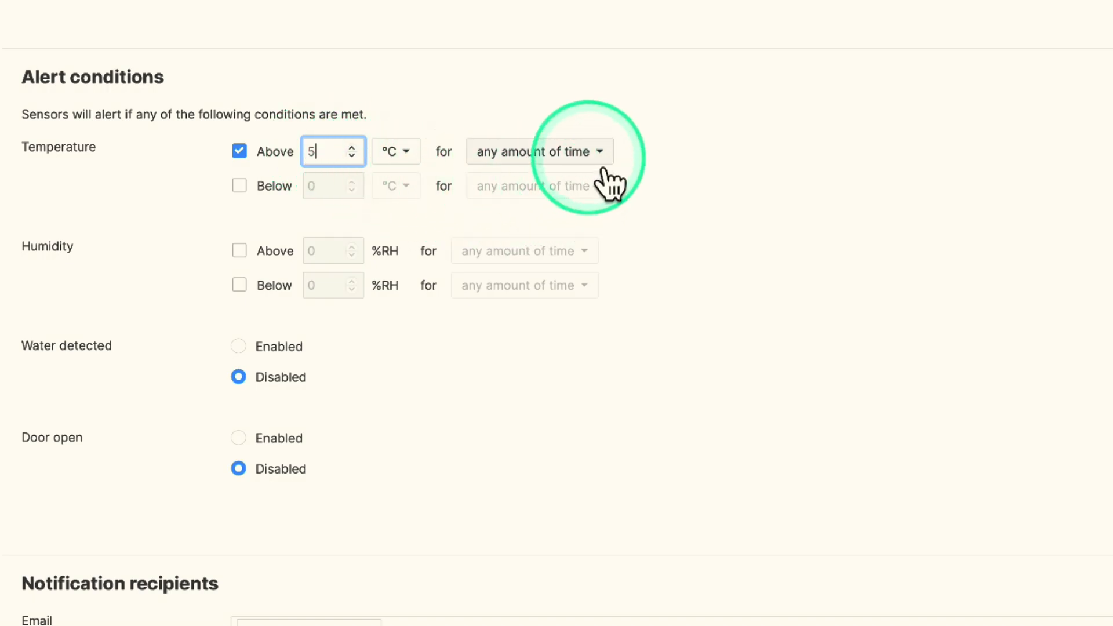
pyautogui.click(538, 151)
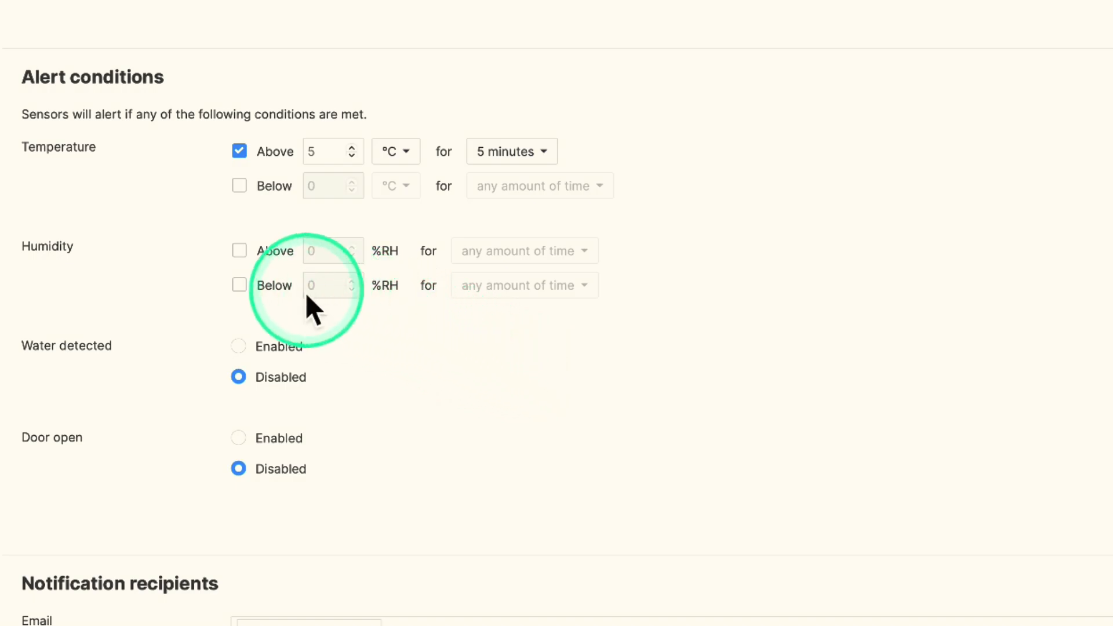
pyautogui.click(239, 250)
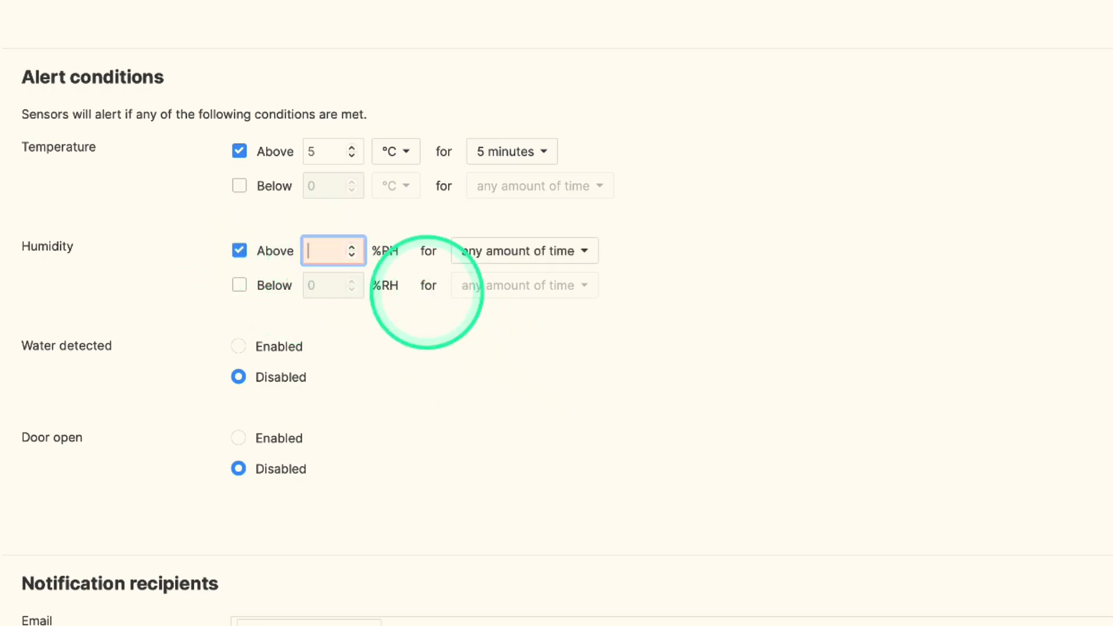
pyautogui.click(524, 250)
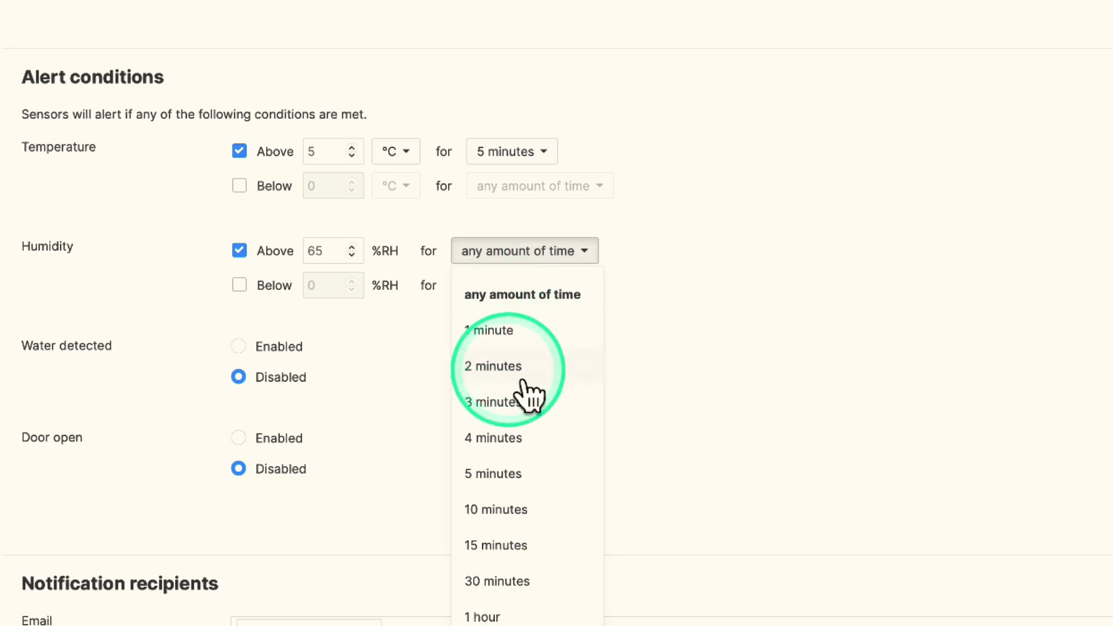
pyautogui.click(491, 365)
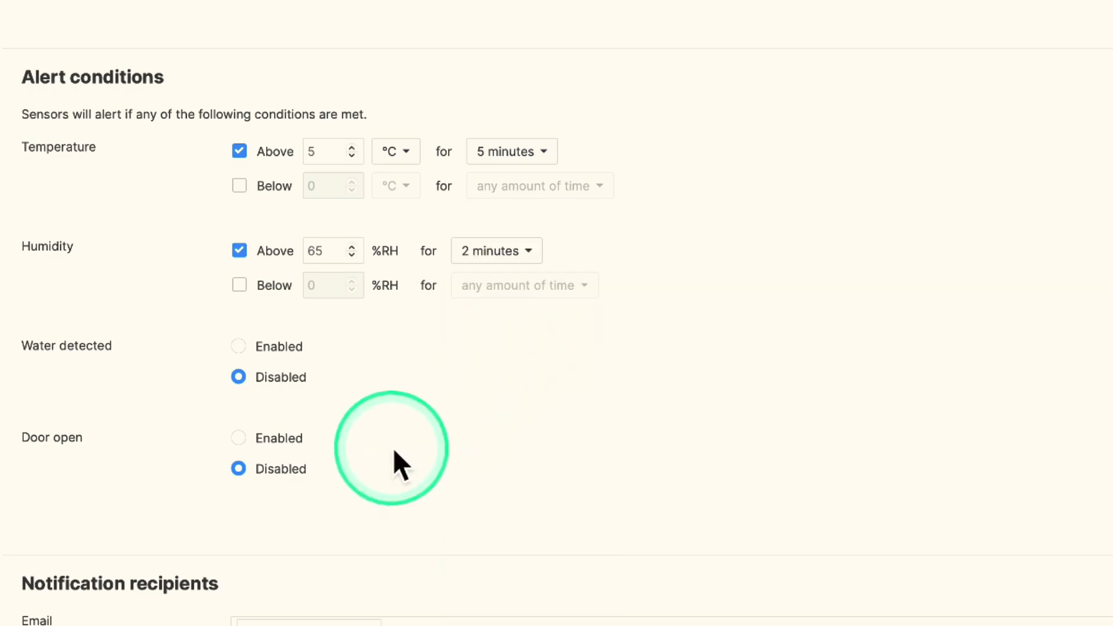
# Step: Enable water-detected alerts and door-open alerts after 10 minutes
pyautogui.click(239, 347)
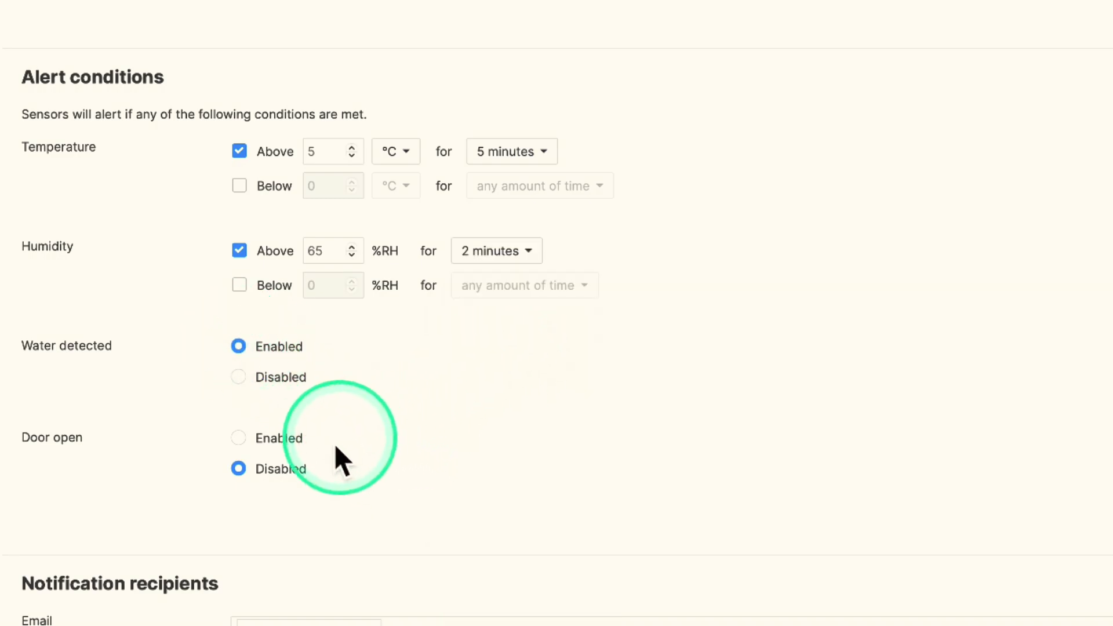
pyautogui.click(239, 439)
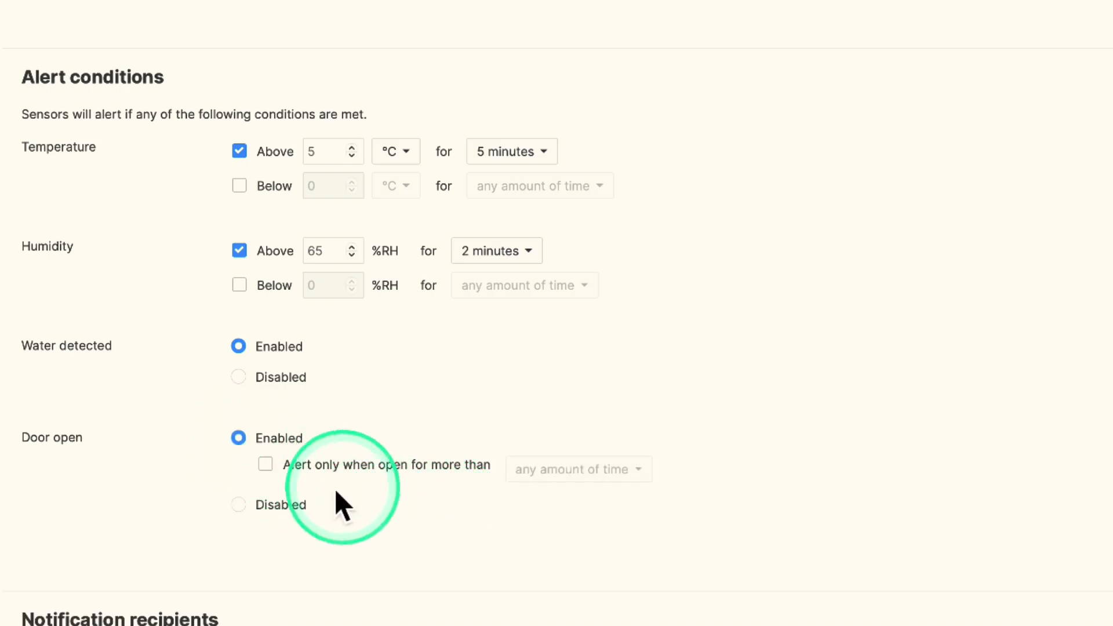
pyautogui.click(265, 464)
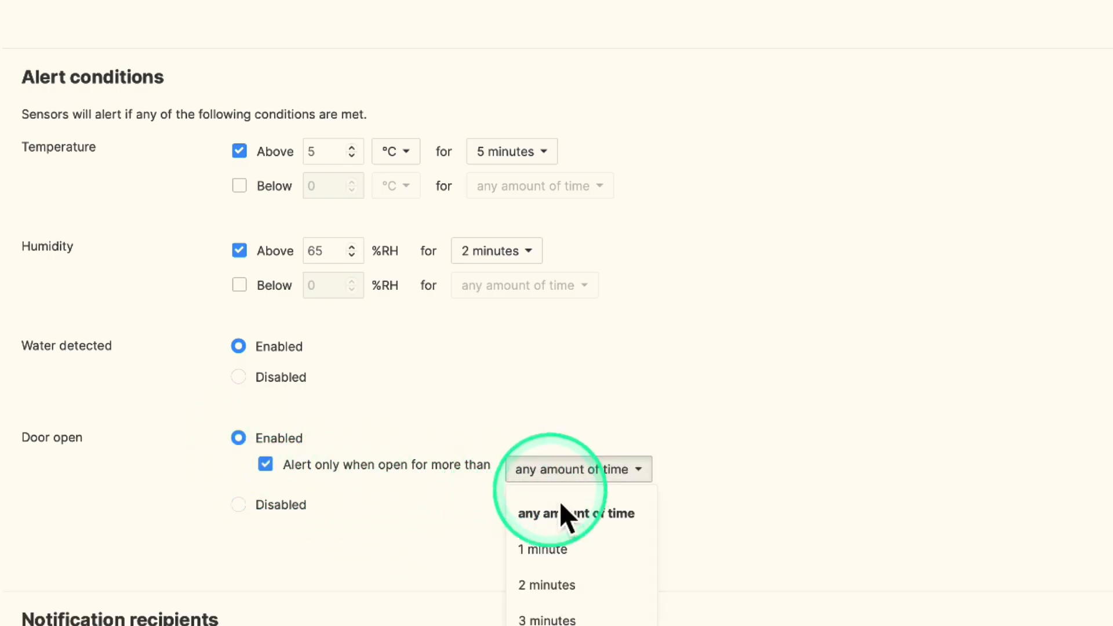
pyautogui.scroll(-3)
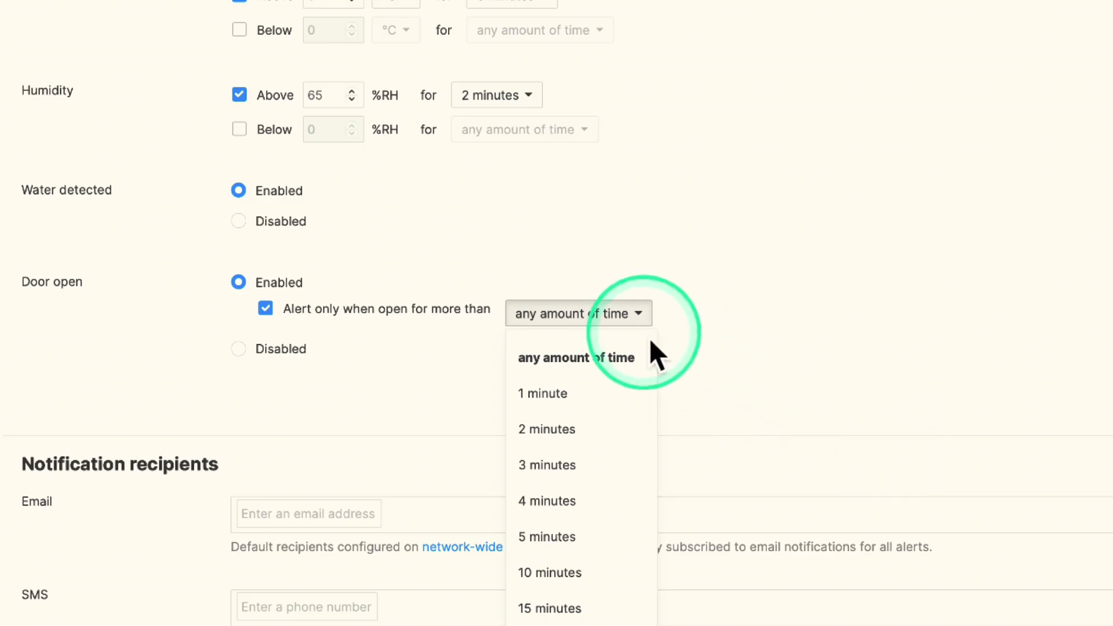
pyautogui.click(549, 572)
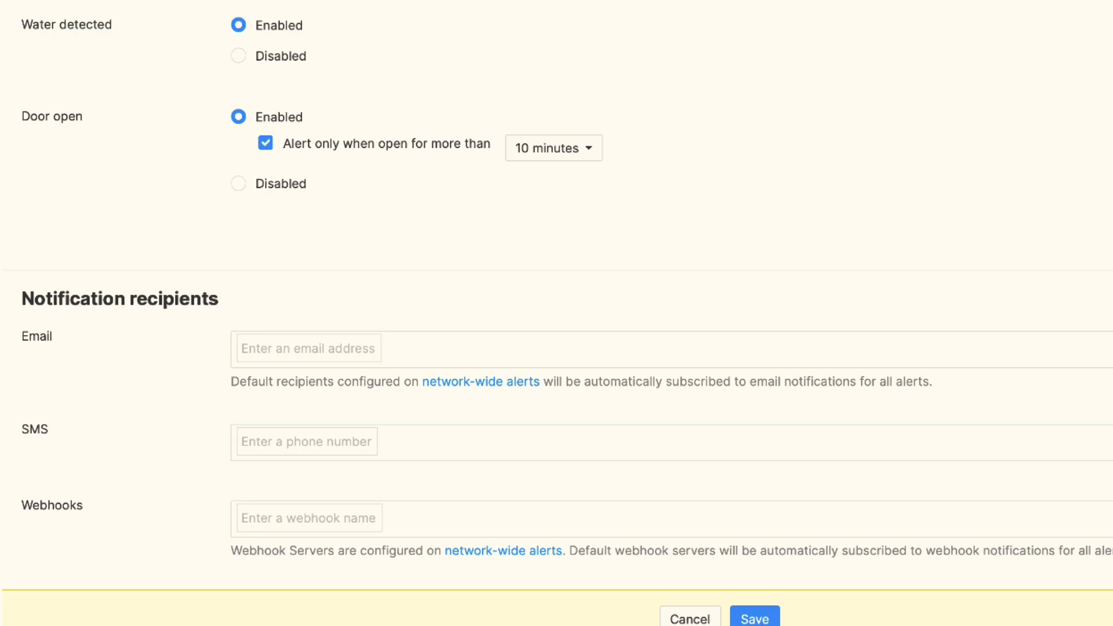
pyautogui.moveTo(779, 166)
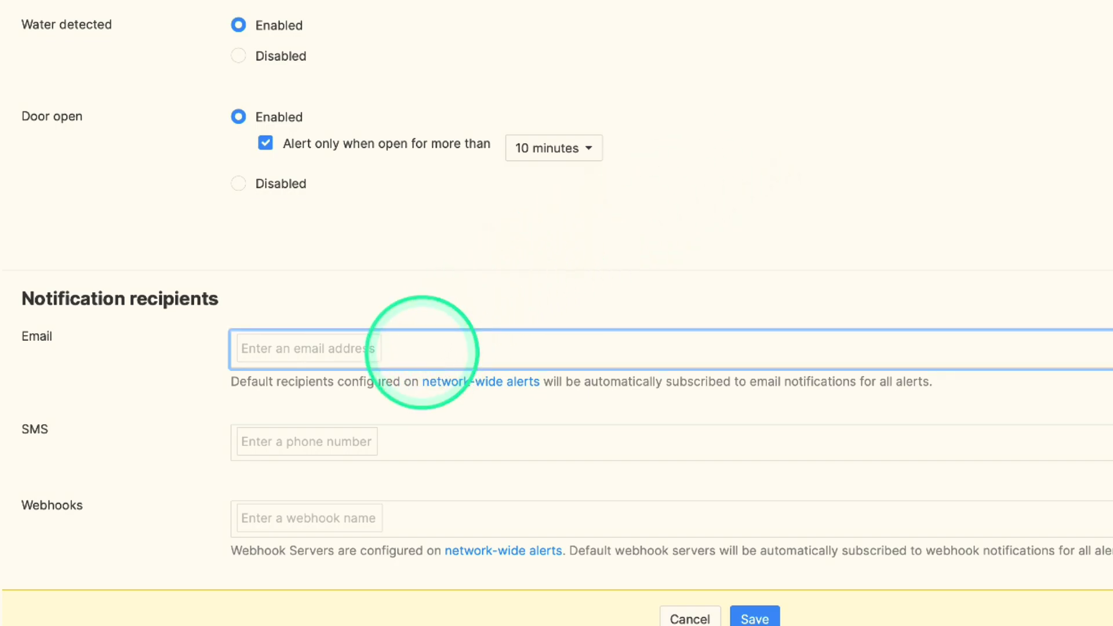
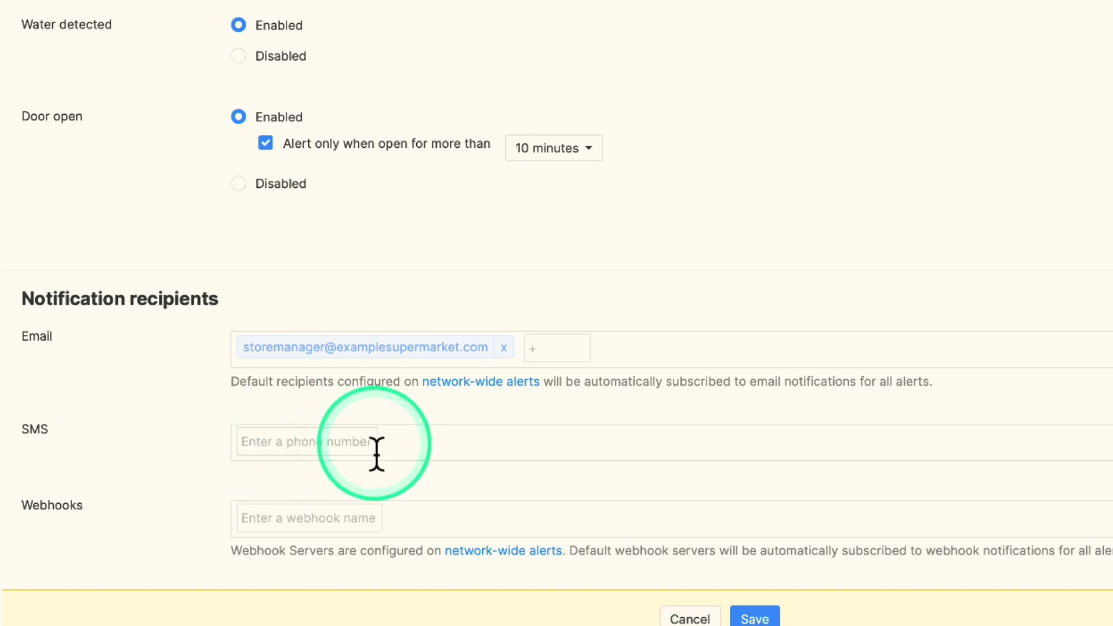
pyautogui.moveTo(375, 517)
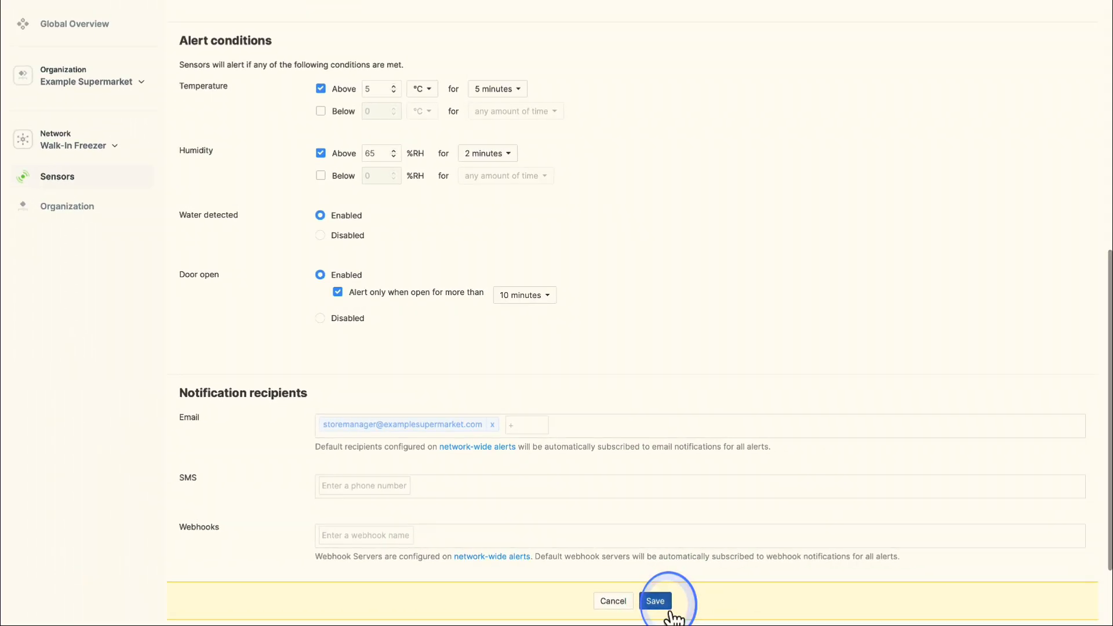
pyautogui.click(654, 600)
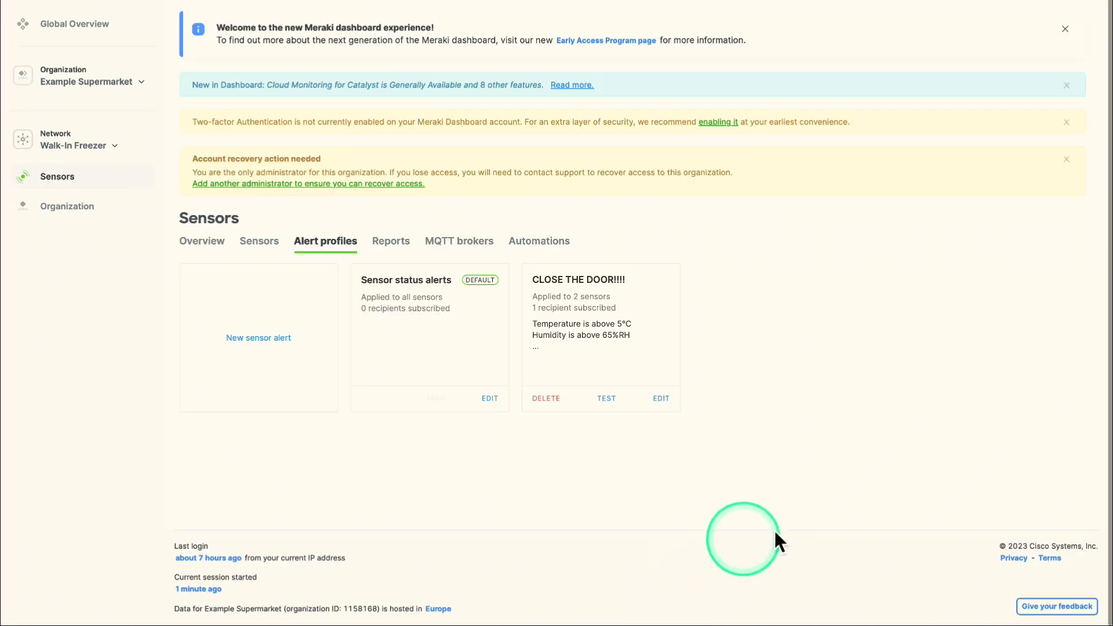